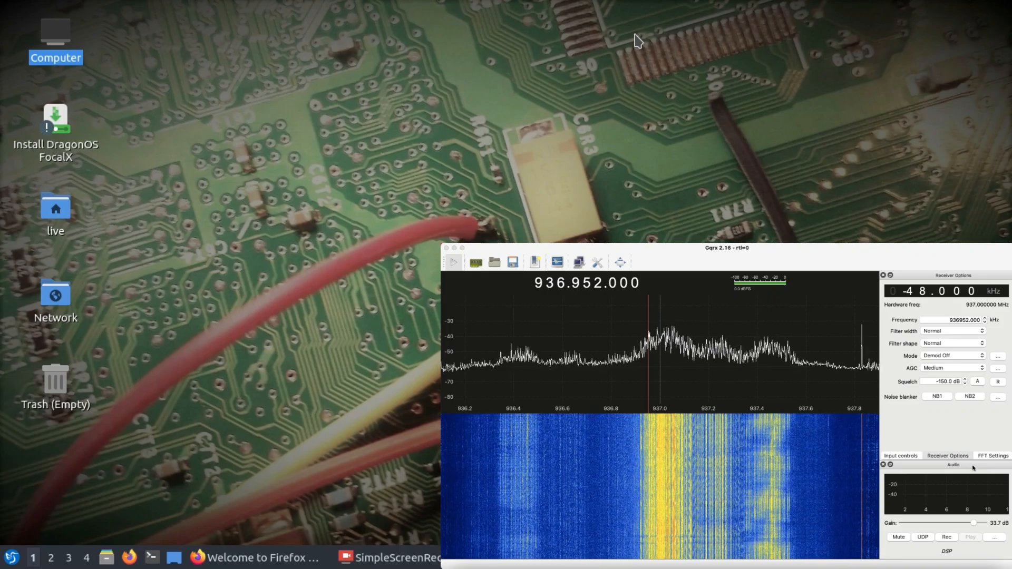
Show GQRX's FFT Settings panel, then reach for the desktop application menu.
{"action": "left_click", "coordinate": [993, 455]}
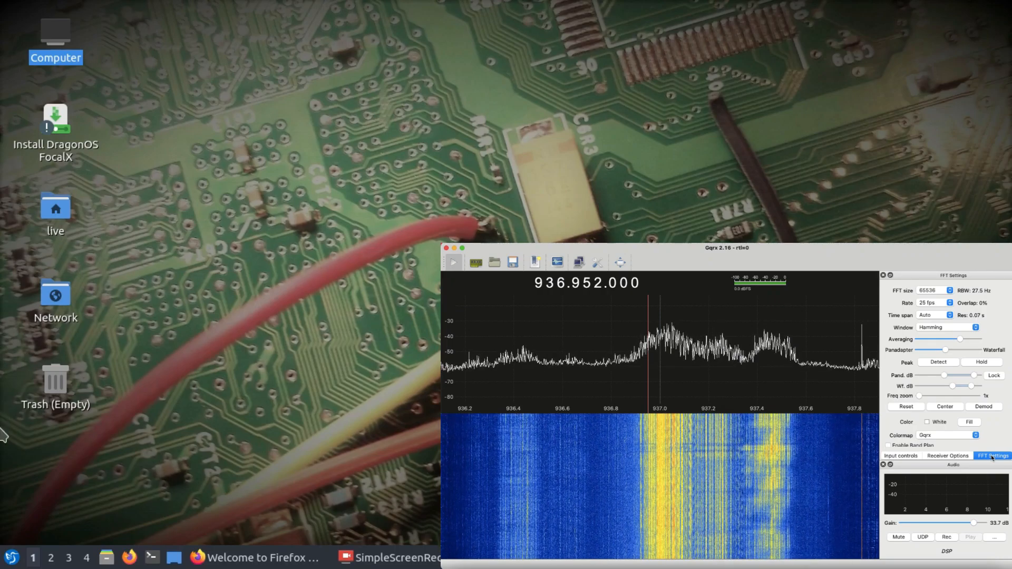
{"action": "left_click", "coordinate": [9, 557]}
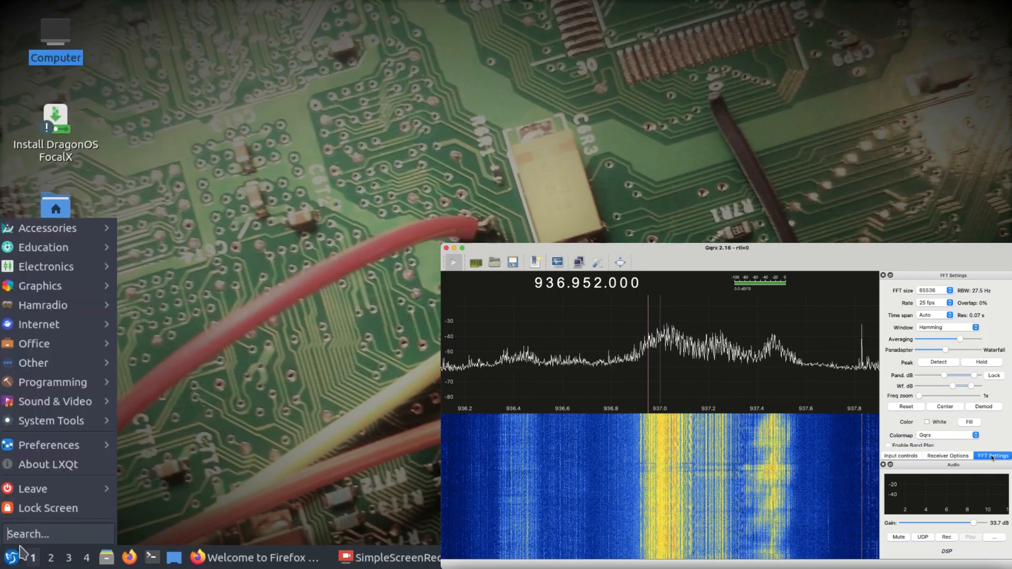
{"action": "mouse_move", "coordinate": [39, 324]}
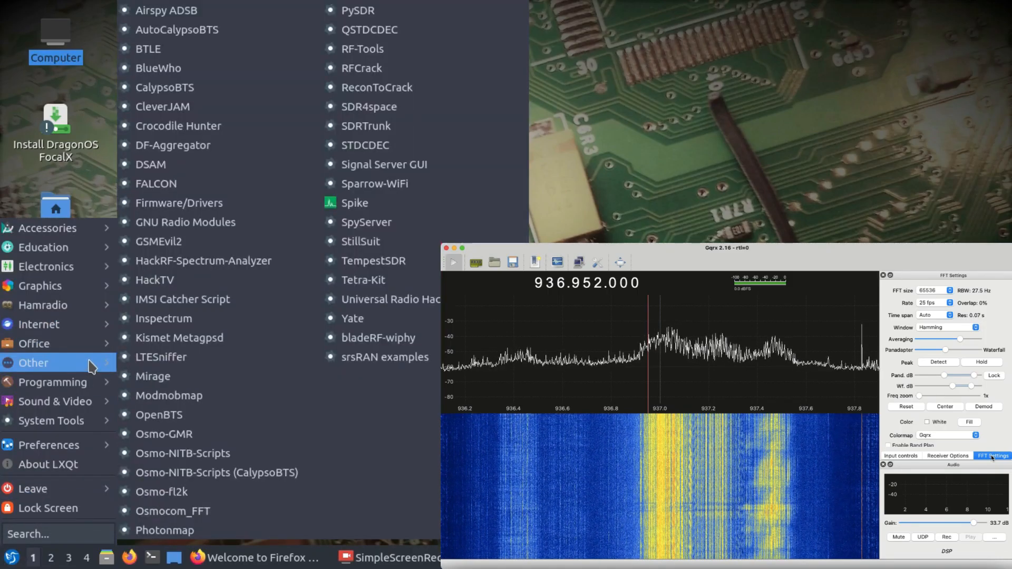
{"action": "mouse_move", "coordinate": [194, 183]}
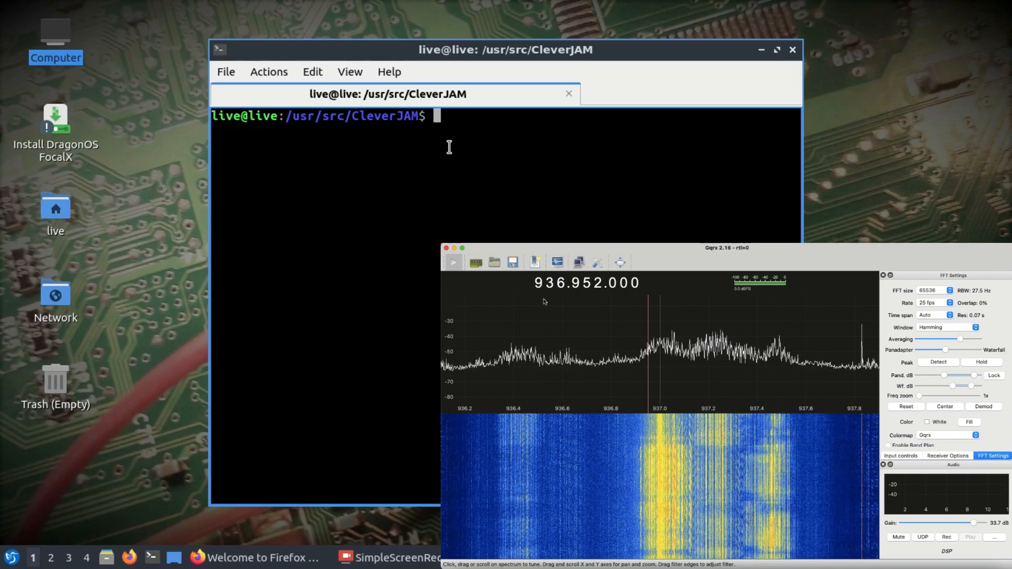
List the CleverJAM files with ls and launch ./jam_hackrf.py to open Jammer Gen.
{"action": "type", "text": "ls"}
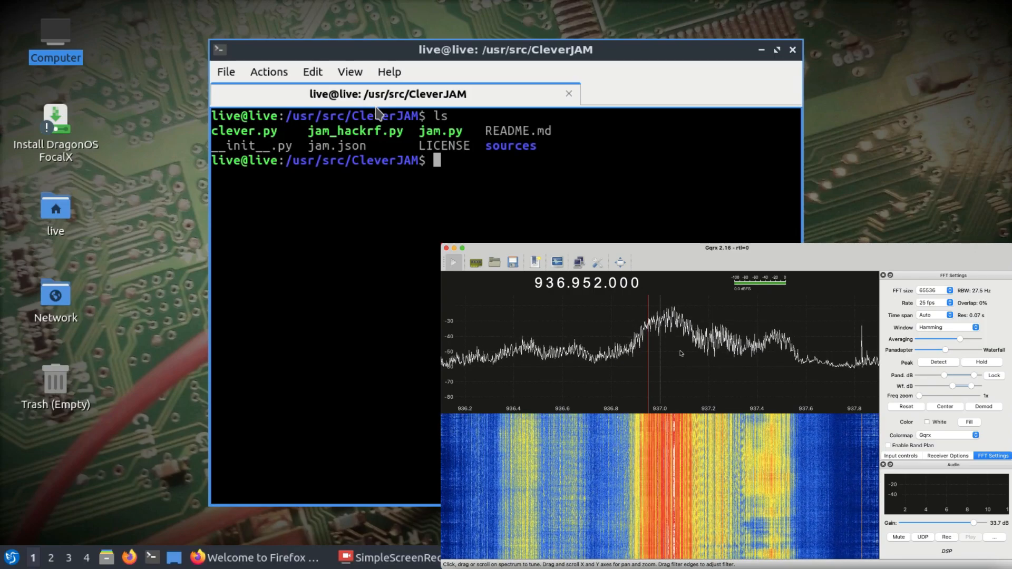
{"action": "type", "text": "jam"}
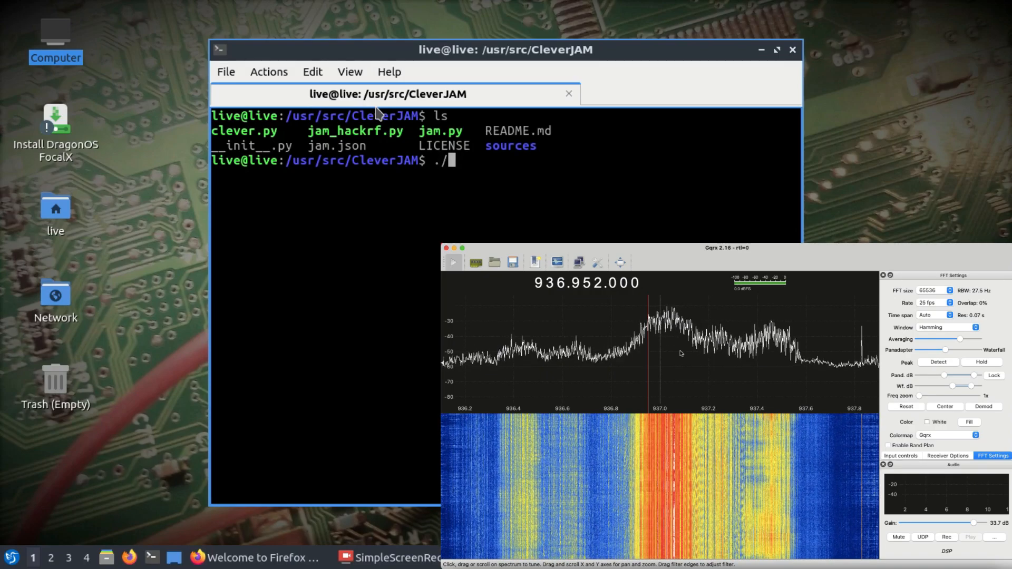
{"action": "type", "text": "ja"}
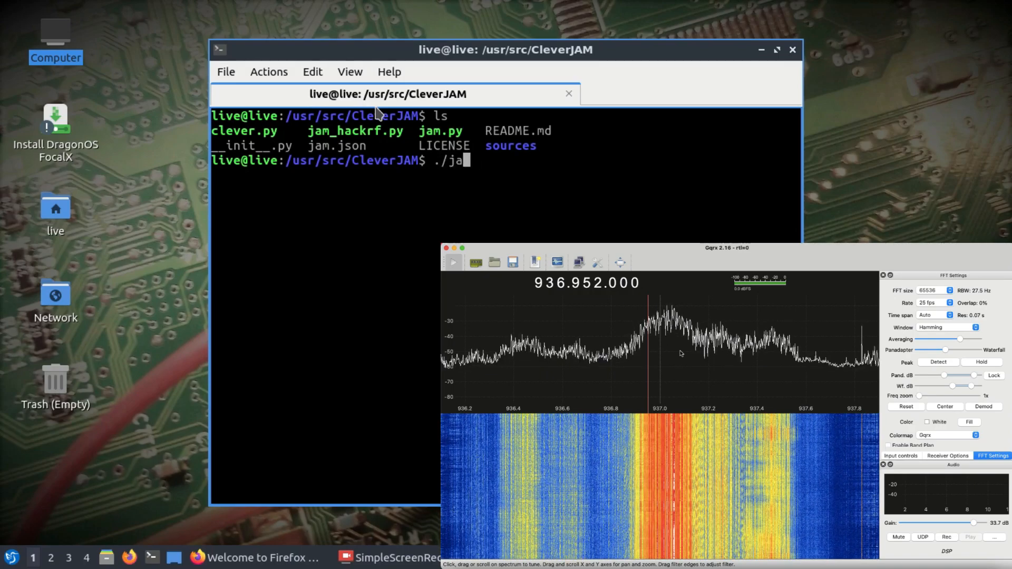
{"action": "type", "text": "m."}
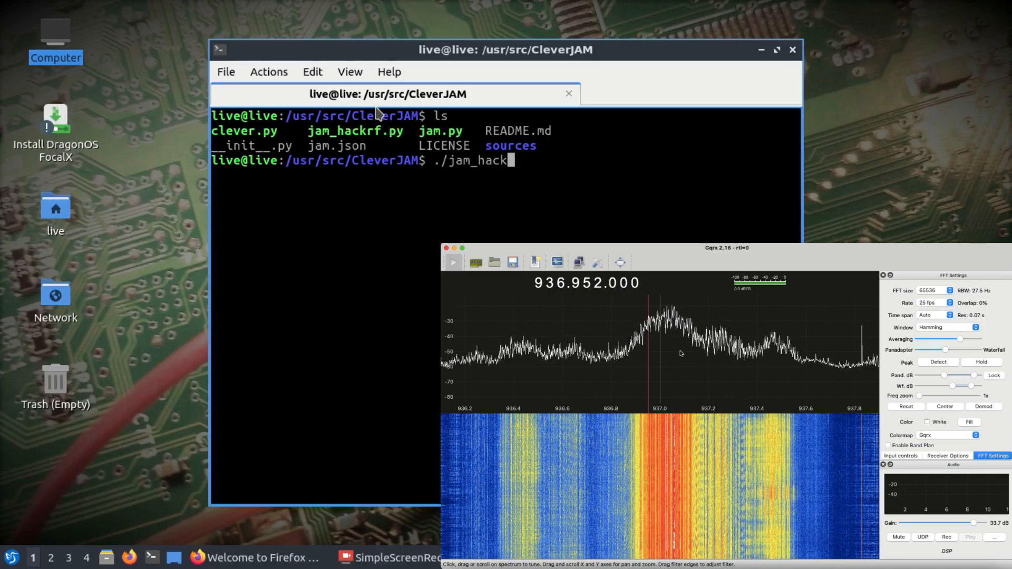
{"action": "type", "text": "rf.py"}
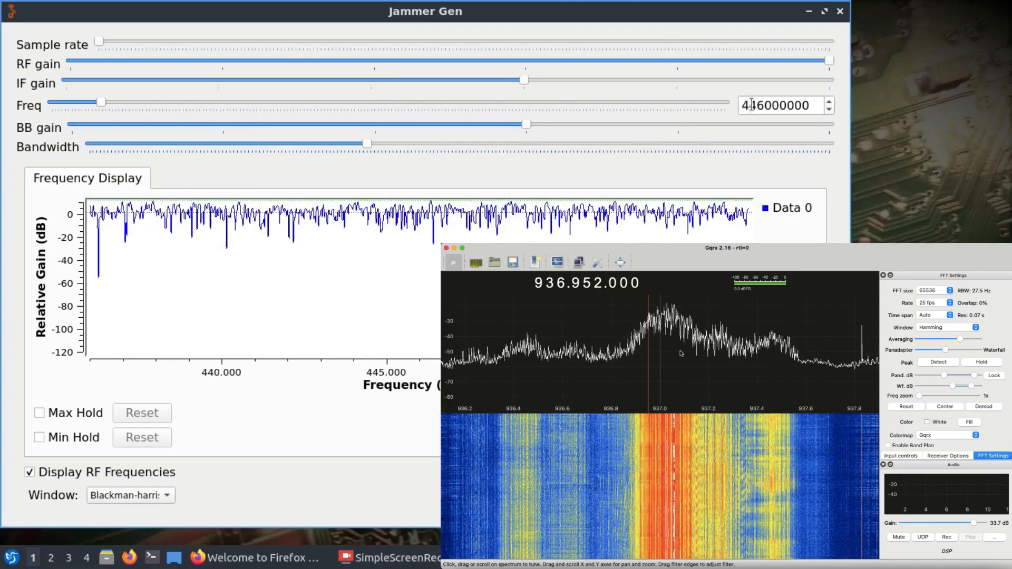
Change the Freq leading digit to 4 so the jammer reads 436000000 Hz.
{"action": "type", "text": "4"}
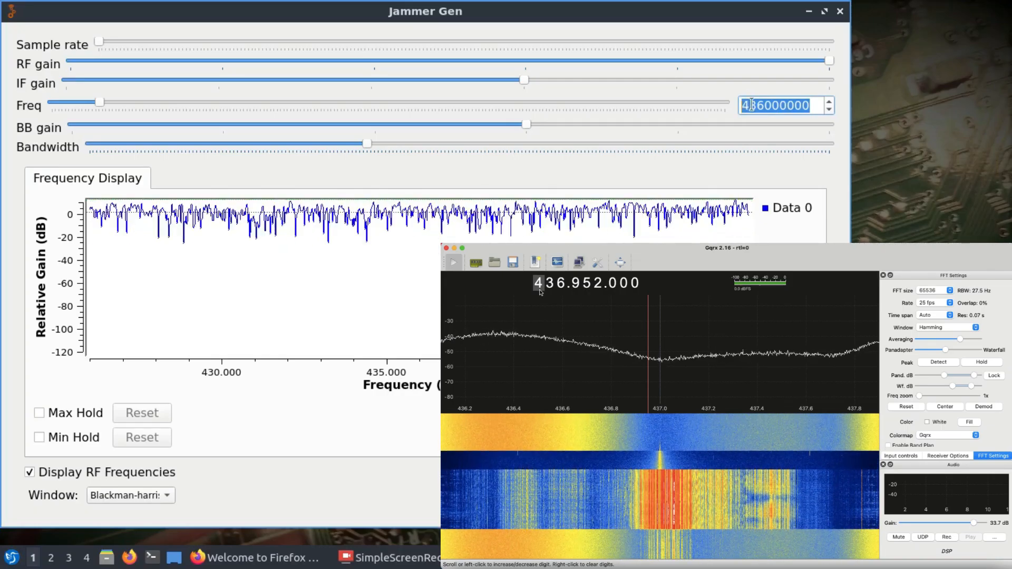
Restore Jammer Gen's Freq to 936000000 Hz so GQRX at 936.952 MHz shows the jamming.
{"action": "type", "text": "9"}
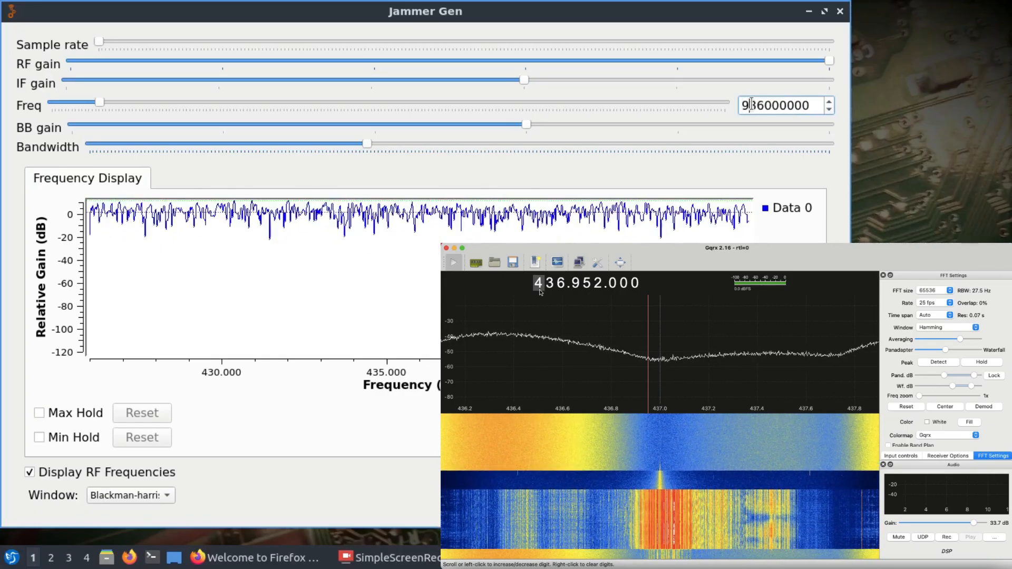
{"action": "left_click_drag", "start_coordinate": [97, 102], "coordinate": [154, 102]}
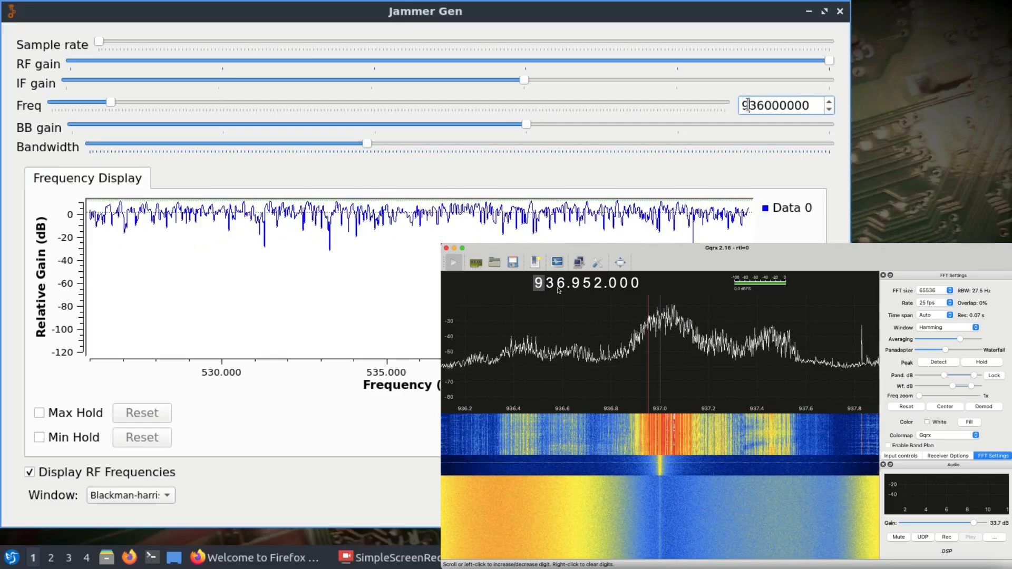
{"action": "left_click_drag", "start_coordinate": [113, 103], "coordinate": [152, 102]}
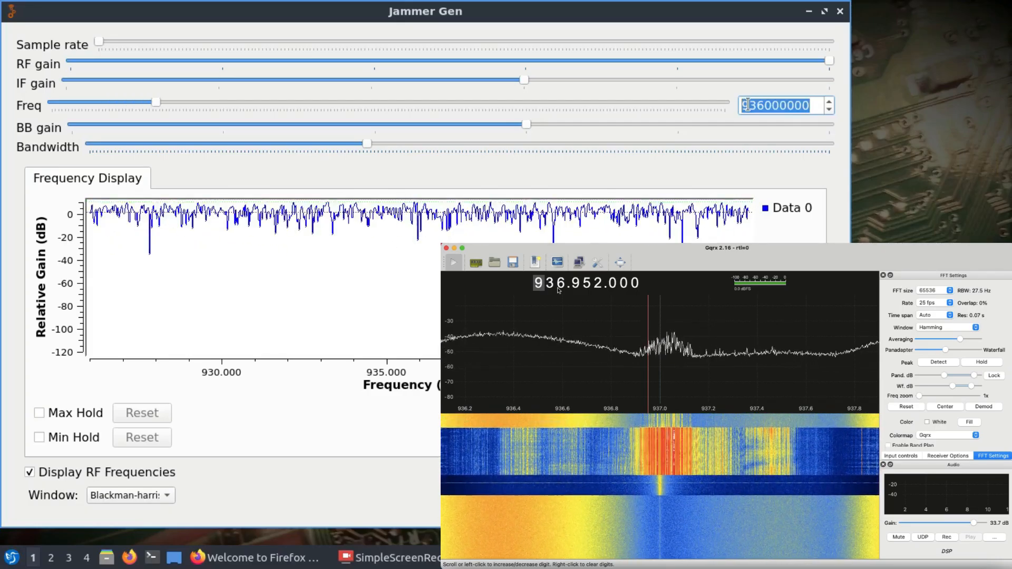